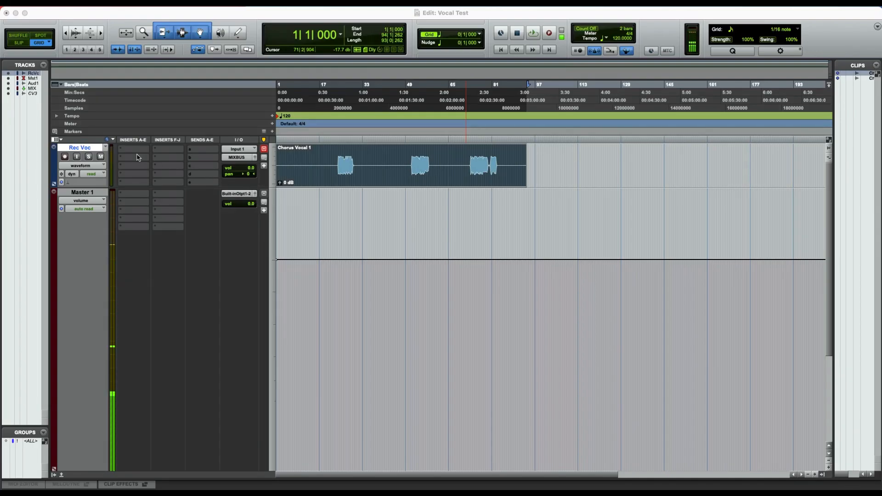
Insert BF-76 (mono) from Dynamics on Rec Voc insert A and park playback before the first phrase.
left_click(132, 149)
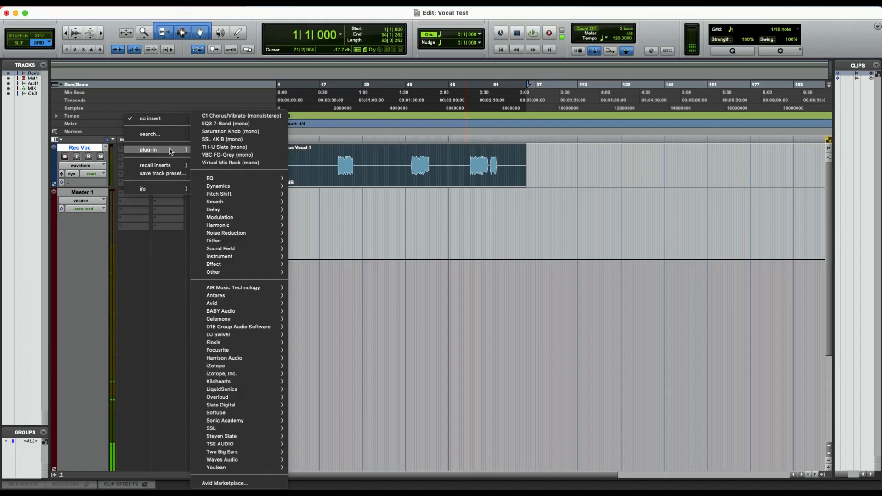
left_click(218, 185)
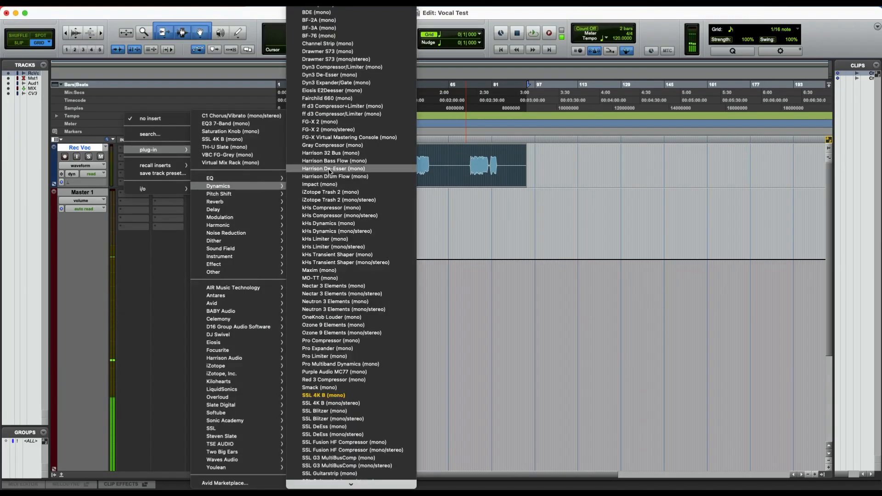
left_click(311, 35)
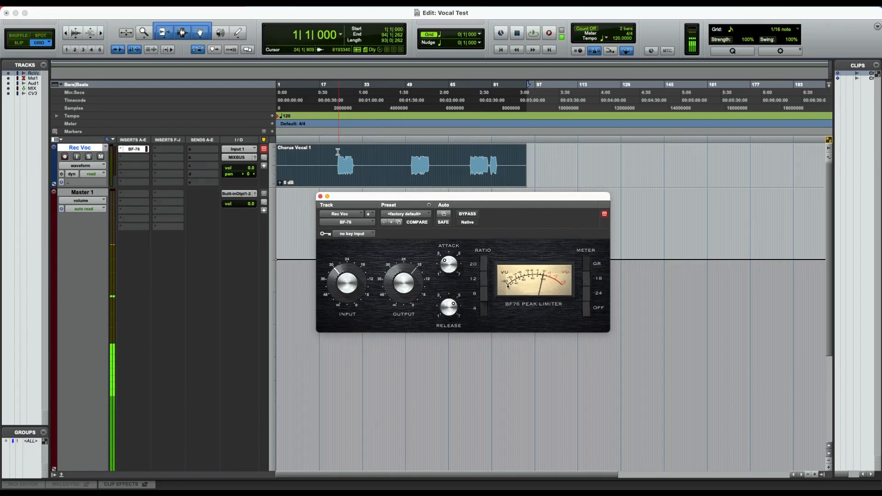
left_click(360, 165)
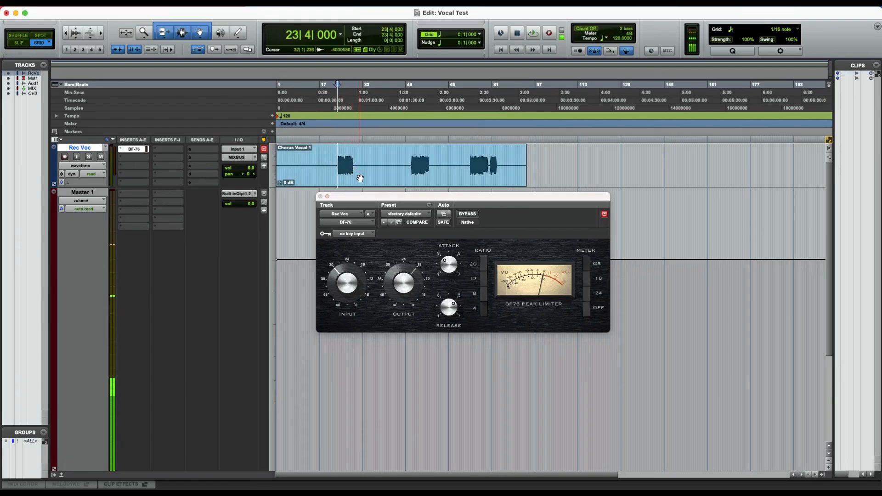
left_click(532, 34)
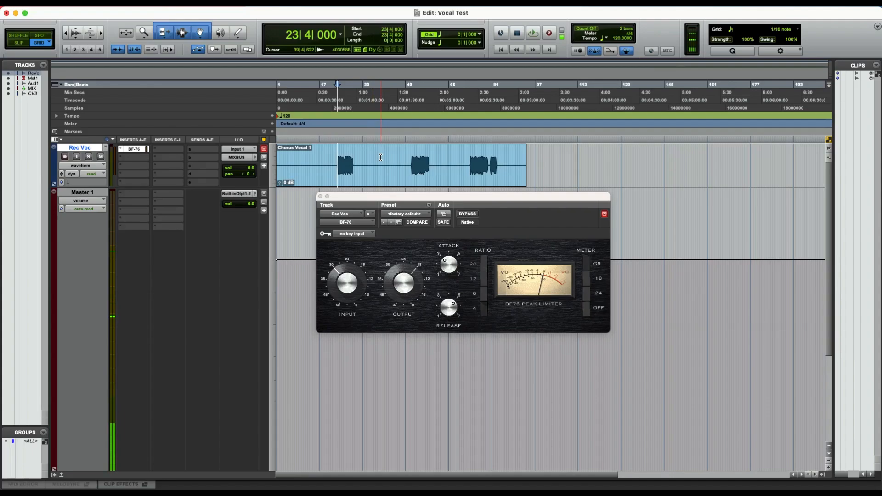
left_click(534, 34)
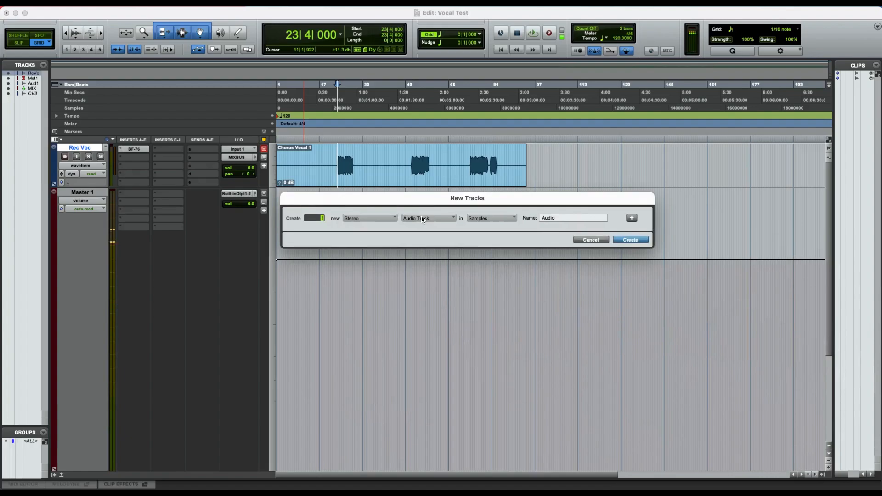
Create stereo Aux Input tracks Dly and Verb and feed Dly from the Dly bus.
left_click(428, 218)
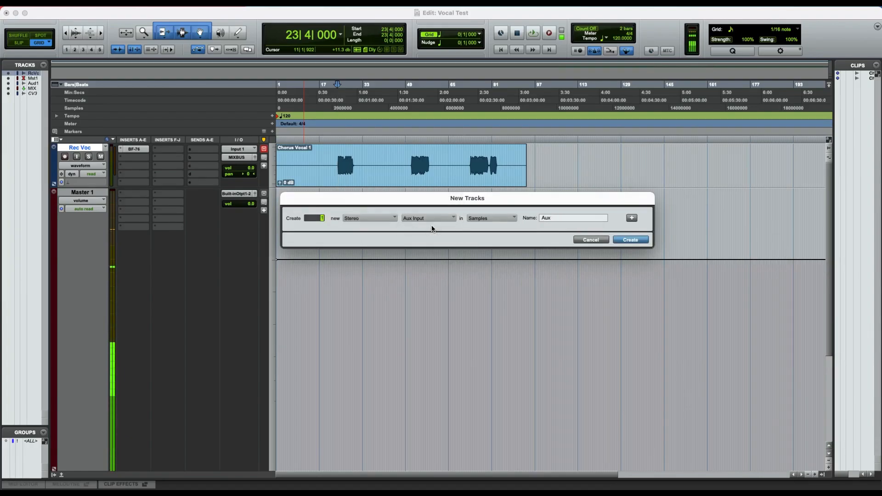
left_click(630, 239)
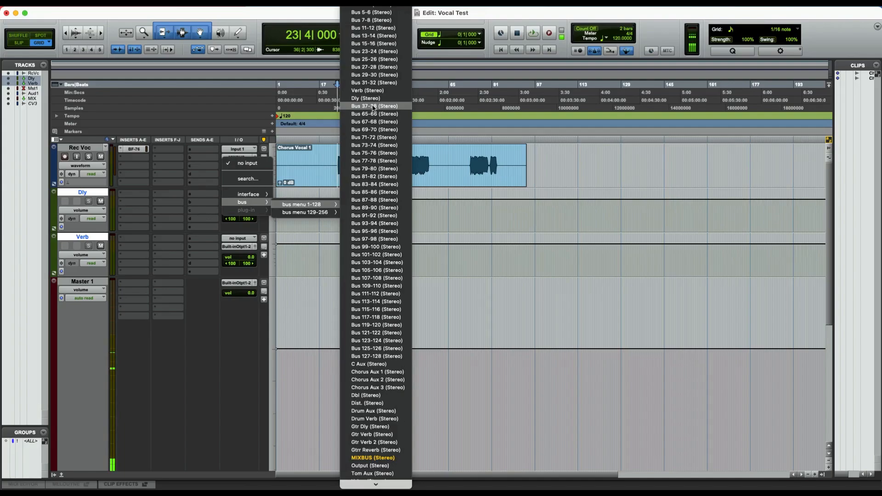
mouse_move(367, 98)
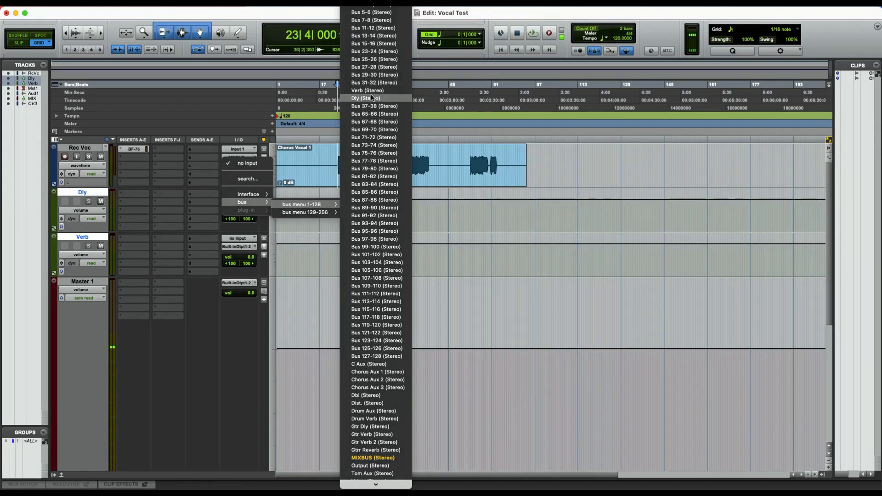
left_click(373, 457)
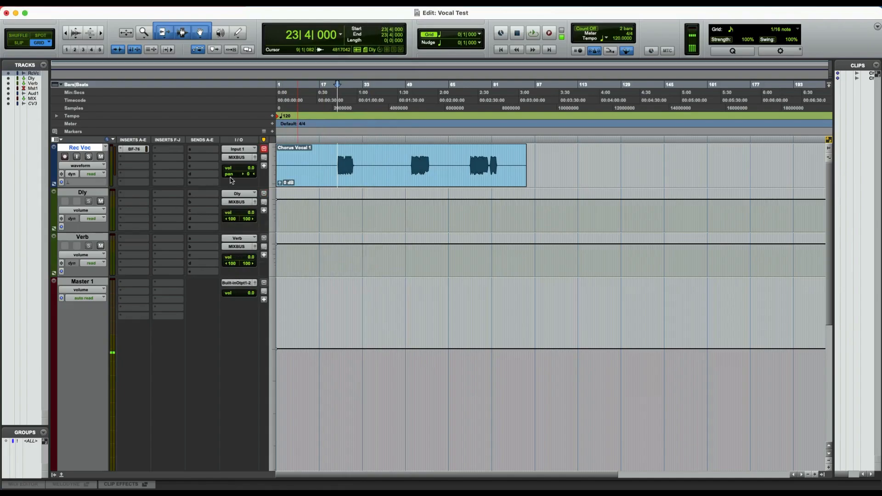
Insert Mod Delay III on the Dly aux with a rhythmic note value.
left_click(133, 149)
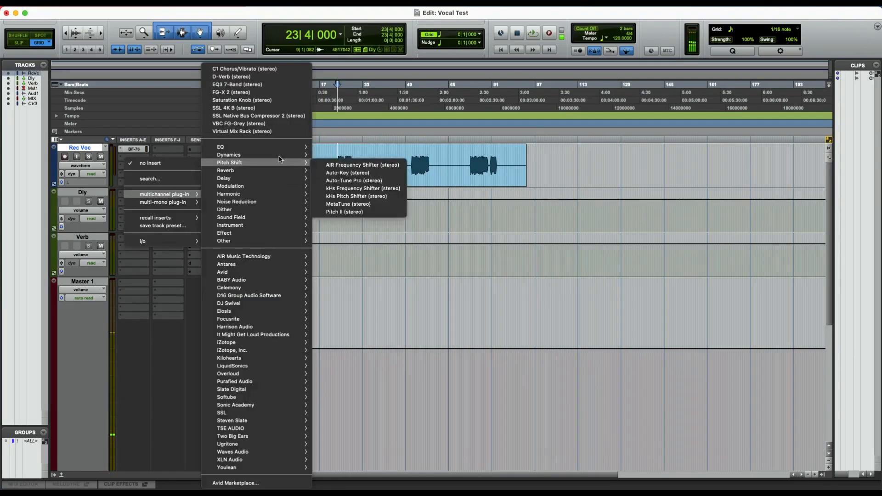
mouse_move(244, 170)
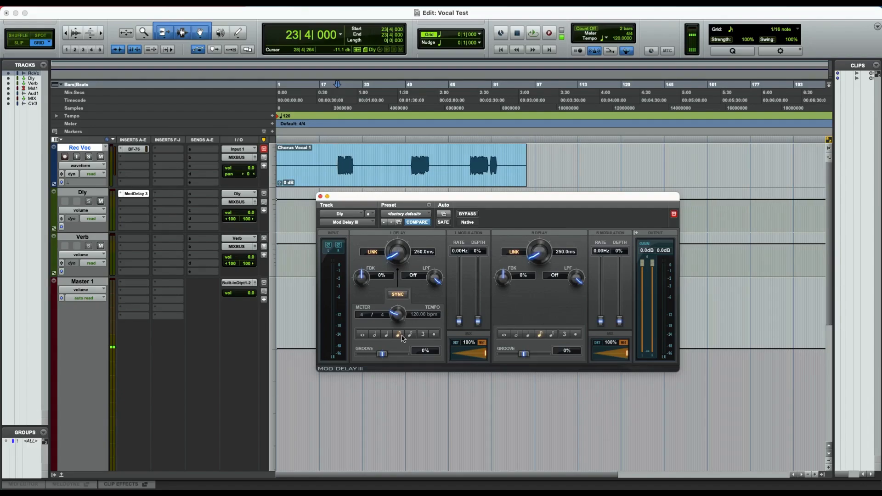
left_click(320, 196)
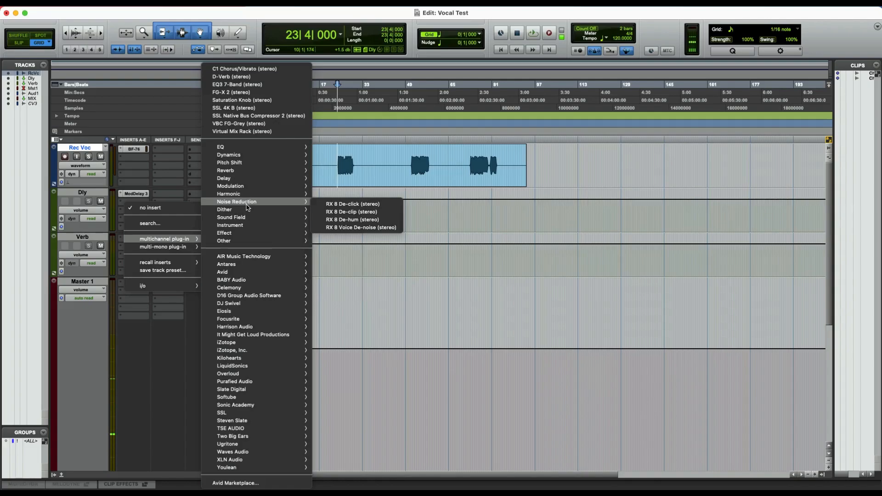
mouse_move(244, 76)
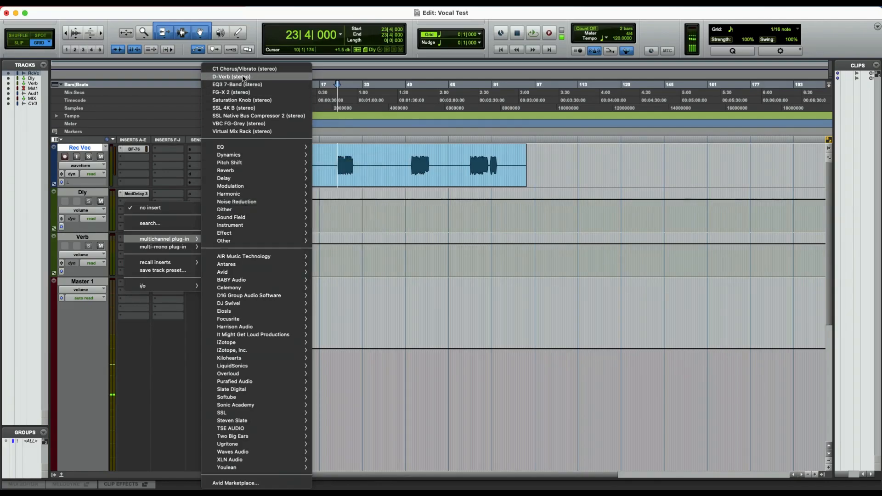
Insert D-Verb (stereo) on the Verb aux and raise its input level.
left_click(235, 75)
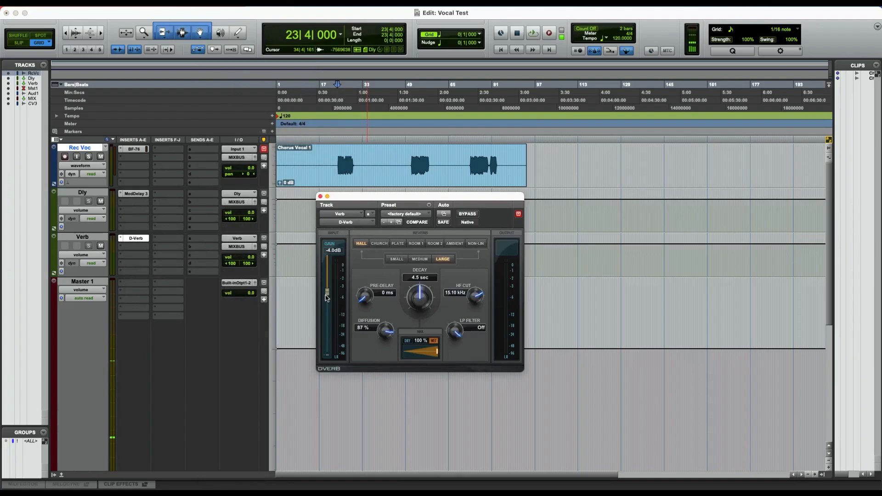
left_click_drag(329, 298, 336, 250)
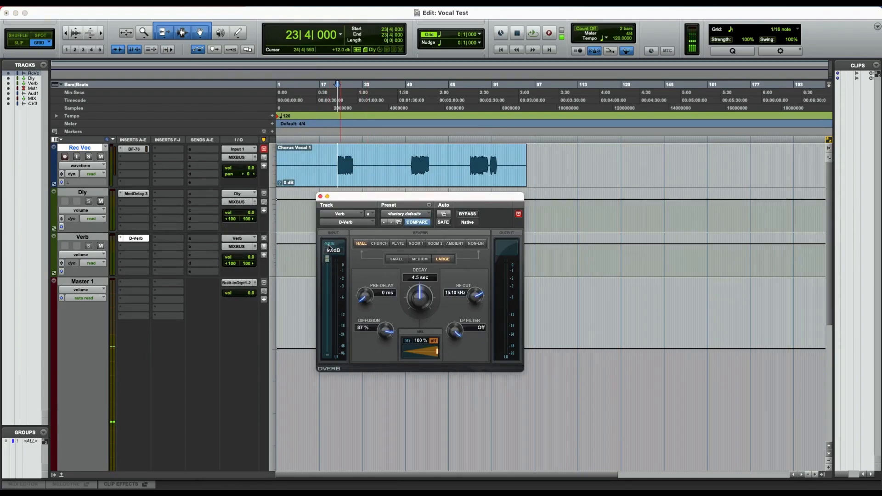
left_click(320, 196)
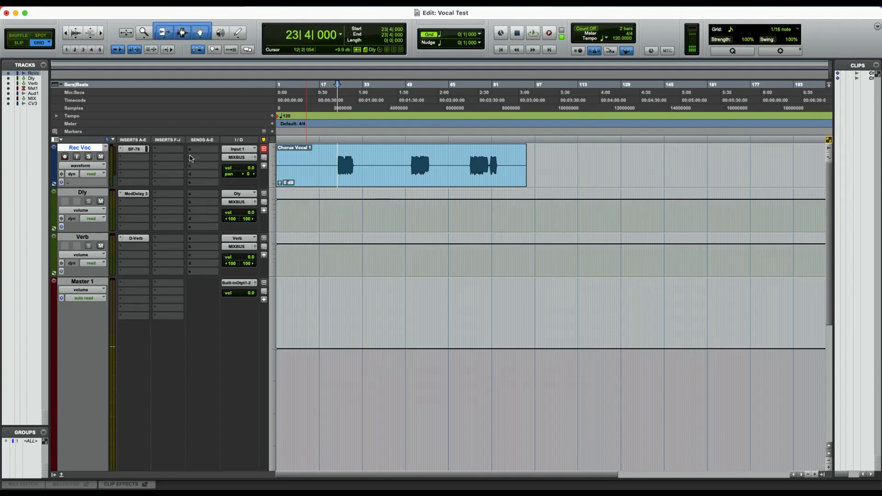
Toggle the inserts and sends columns off and back on in the Edit window view.
left_click(198, 149)
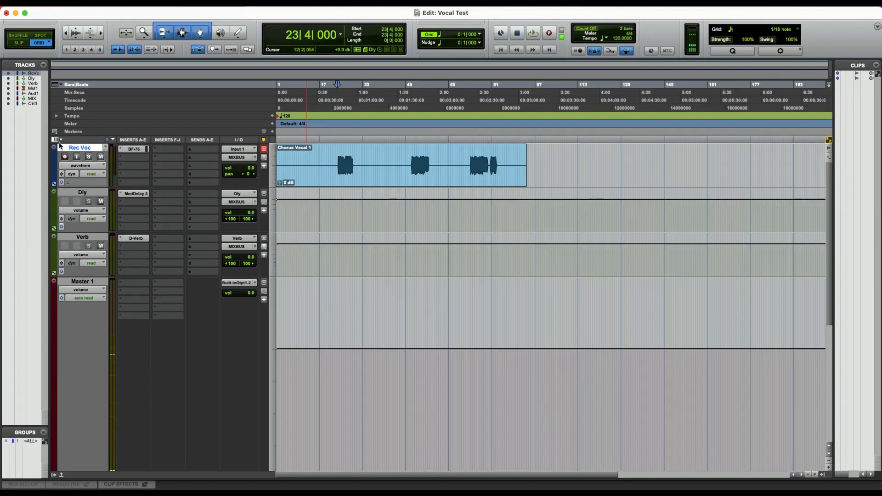
left_click(56, 139)
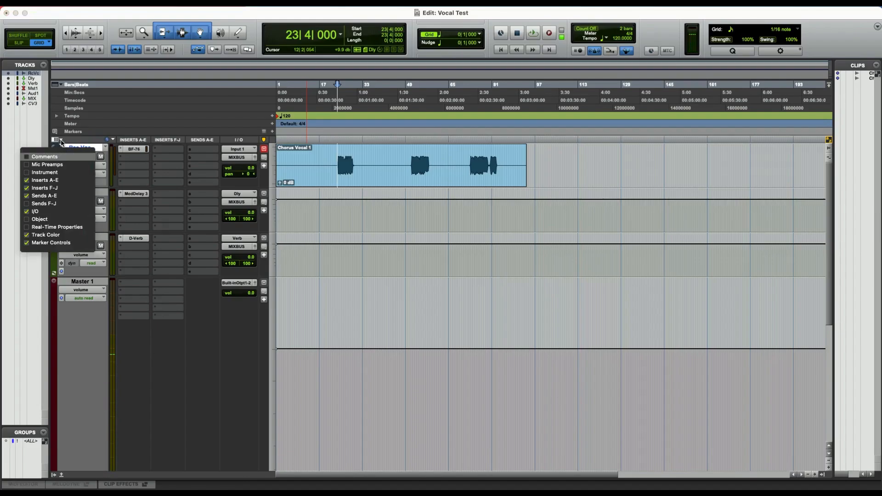
left_click(25, 195)
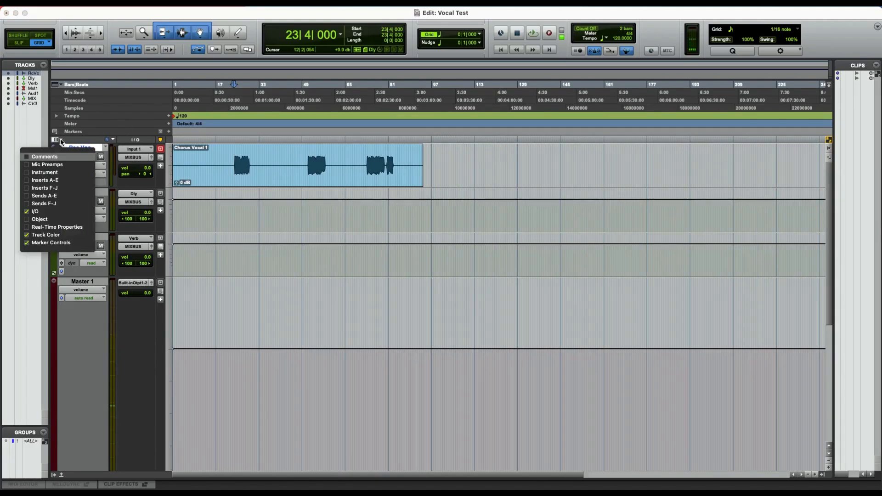
left_click(42, 180)
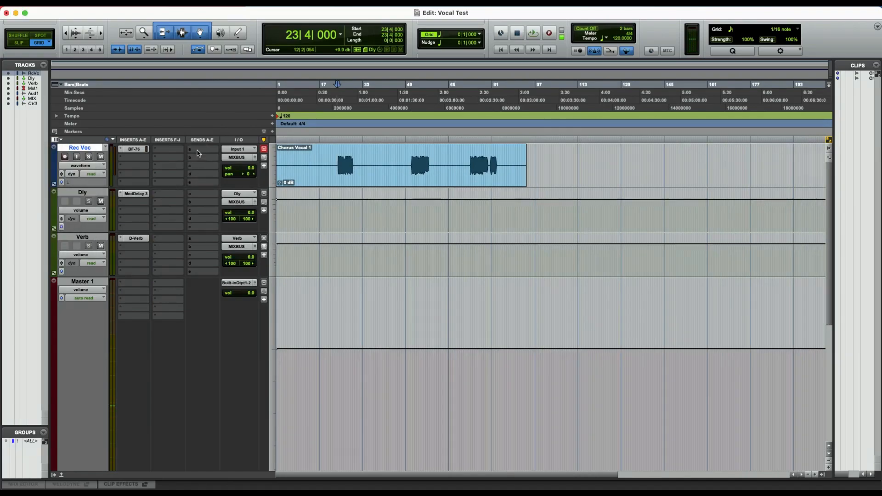
Send Rec Voc's send a to the Dly (Stereo) bus and begin a second send on slot b.
left_click(202, 153)
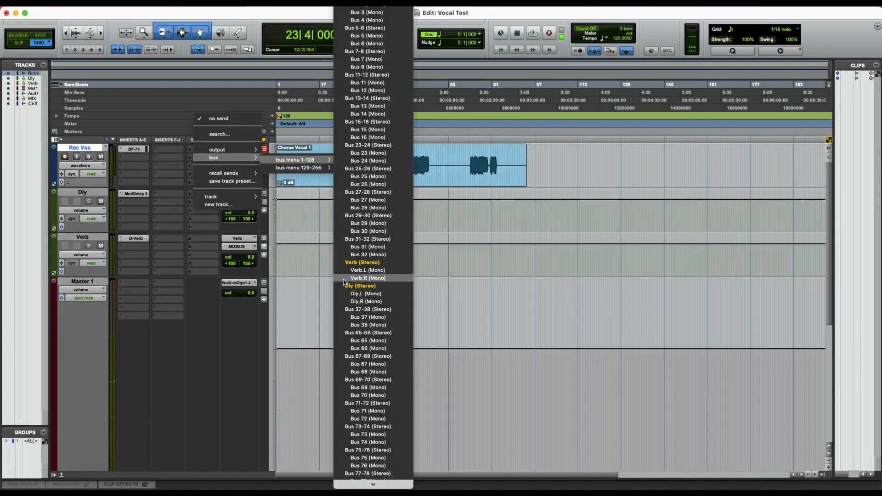
left_click(360, 285)
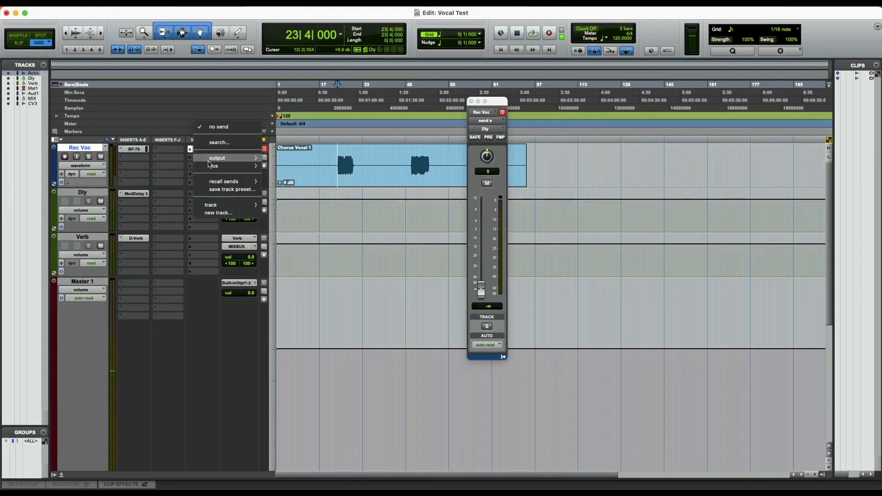
left_click(213, 166)
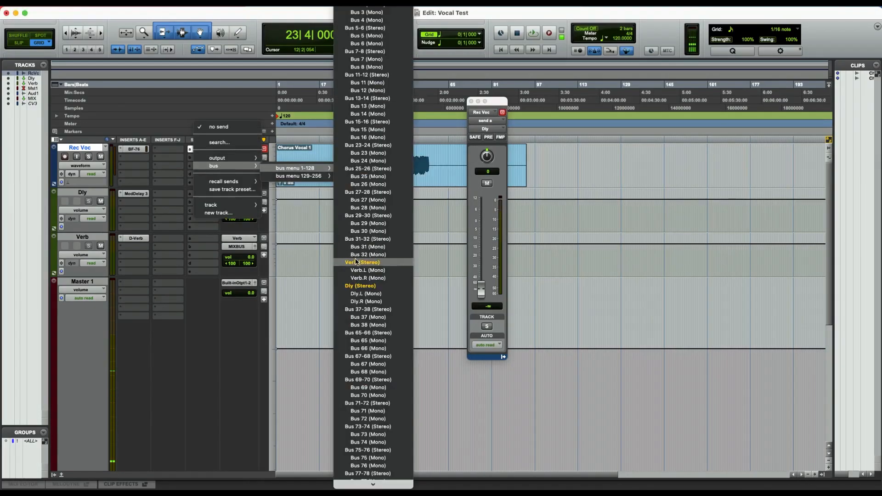
Assign send b to Verb (Stereo) and raise the Dly send to about -17 dB and Verb to about -19 dB during playback.
left_click(362, 262)
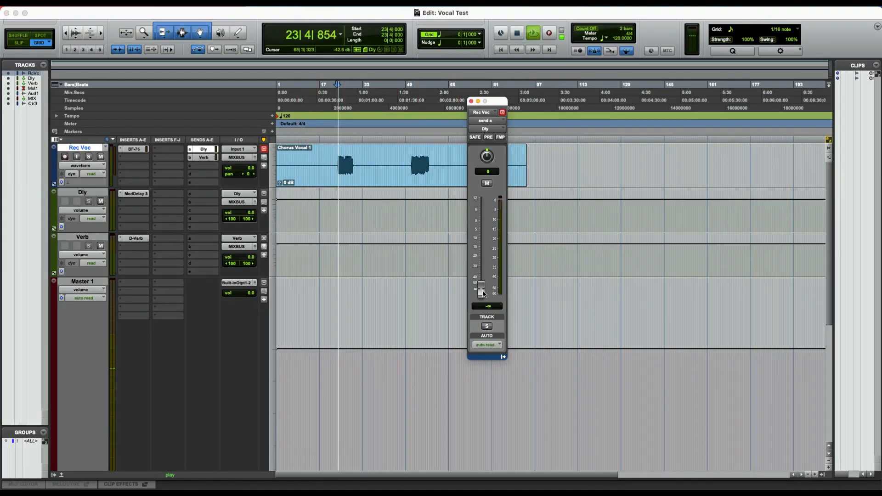
left_click_drag(481, 292, 482, 252)
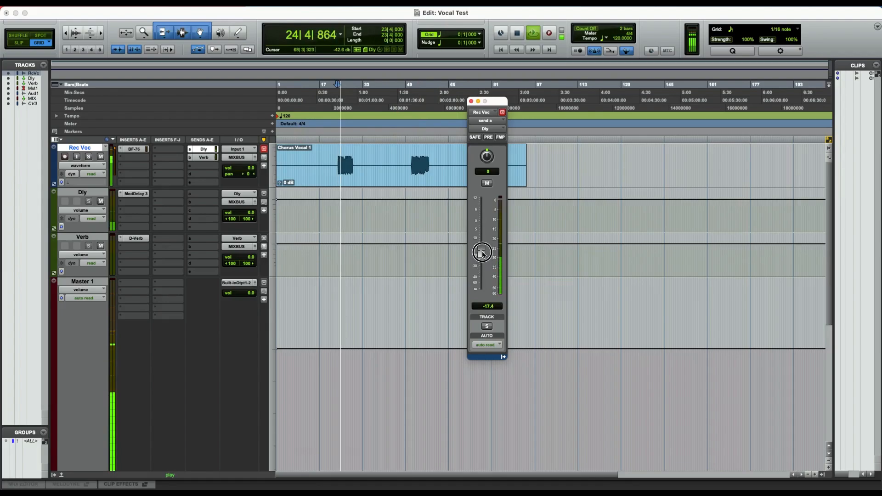
left_click_drag(487, 251, 481, 257)
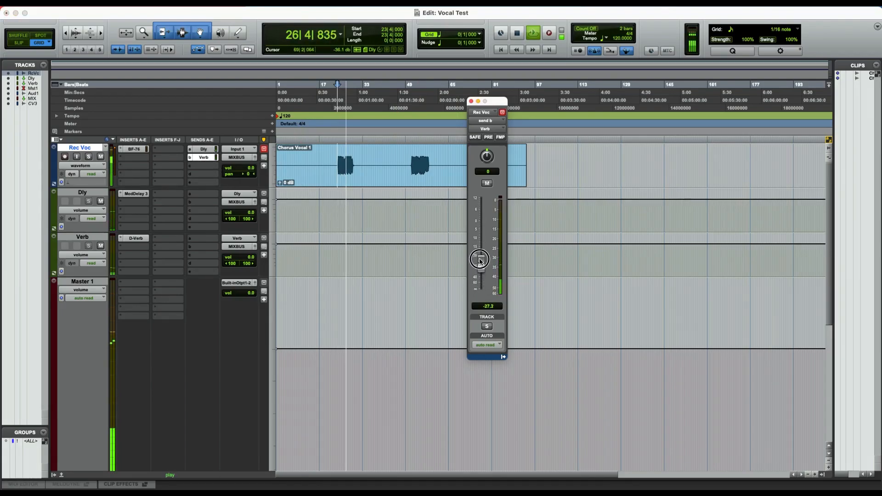
left_click_drag(479, 259, 481, 248)
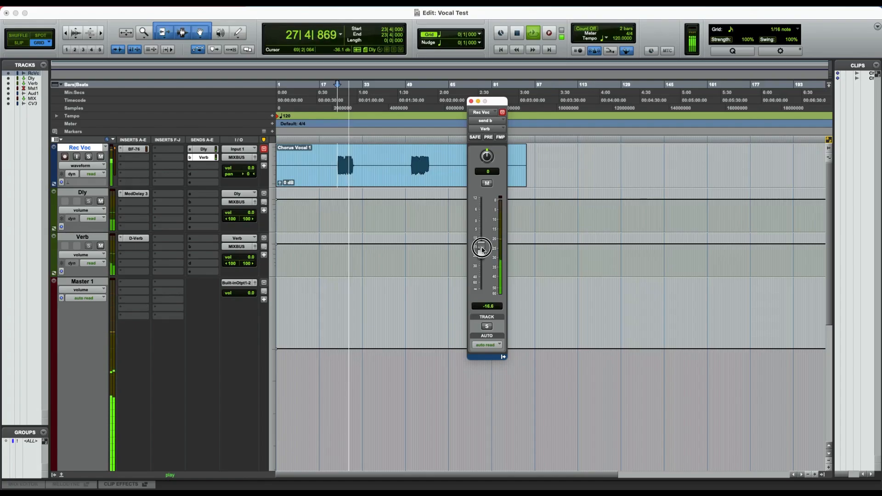
left_click_drag(482, 247, 481, 254)
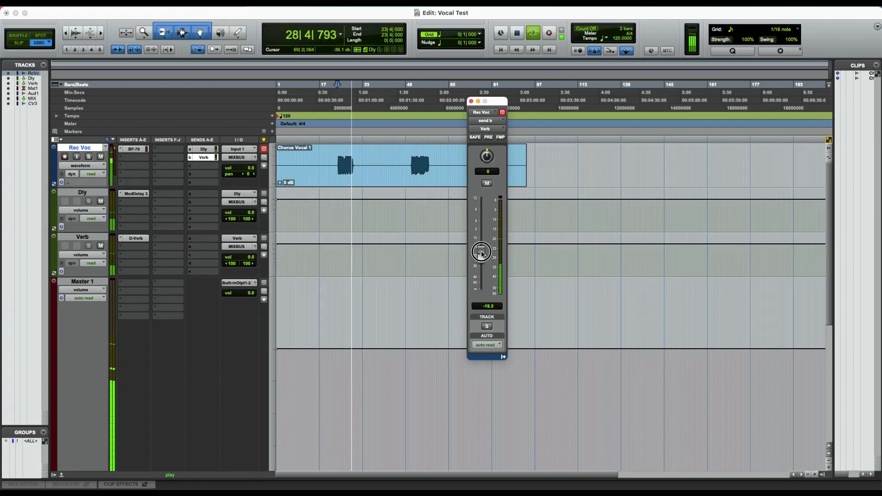